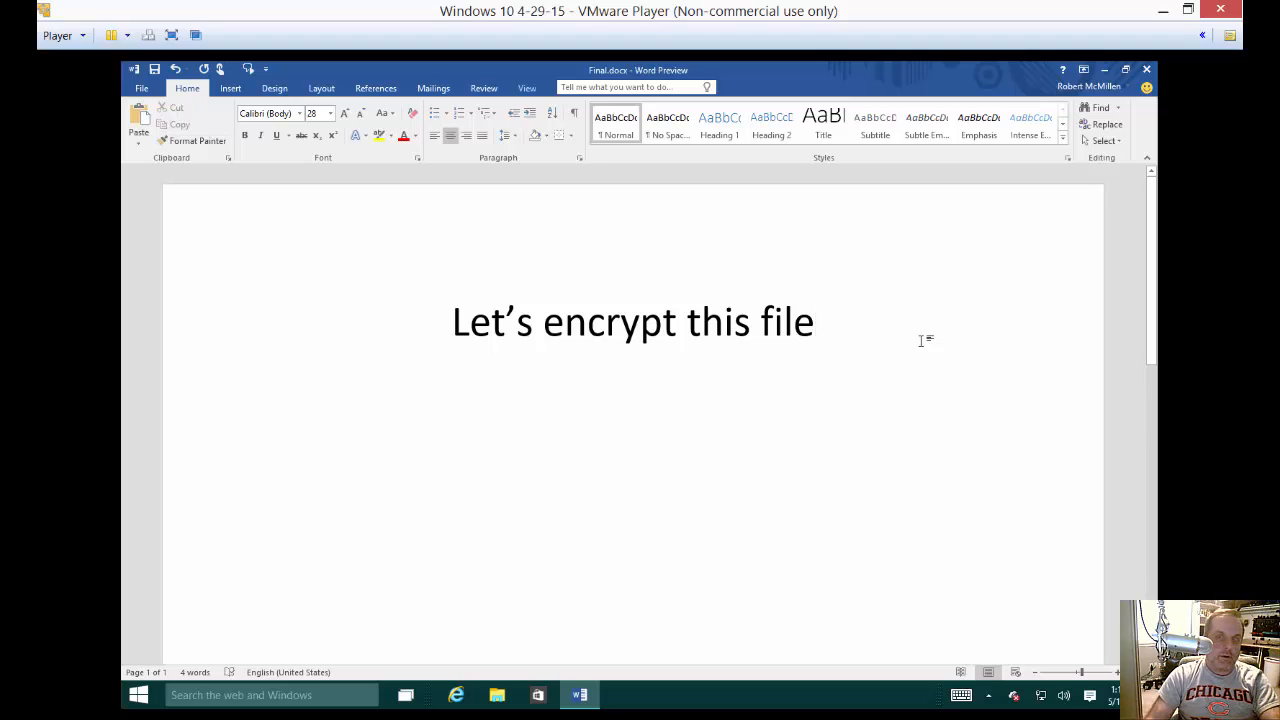
Step: Open the Backstage Info page for the Final document
left_click(813, 322)
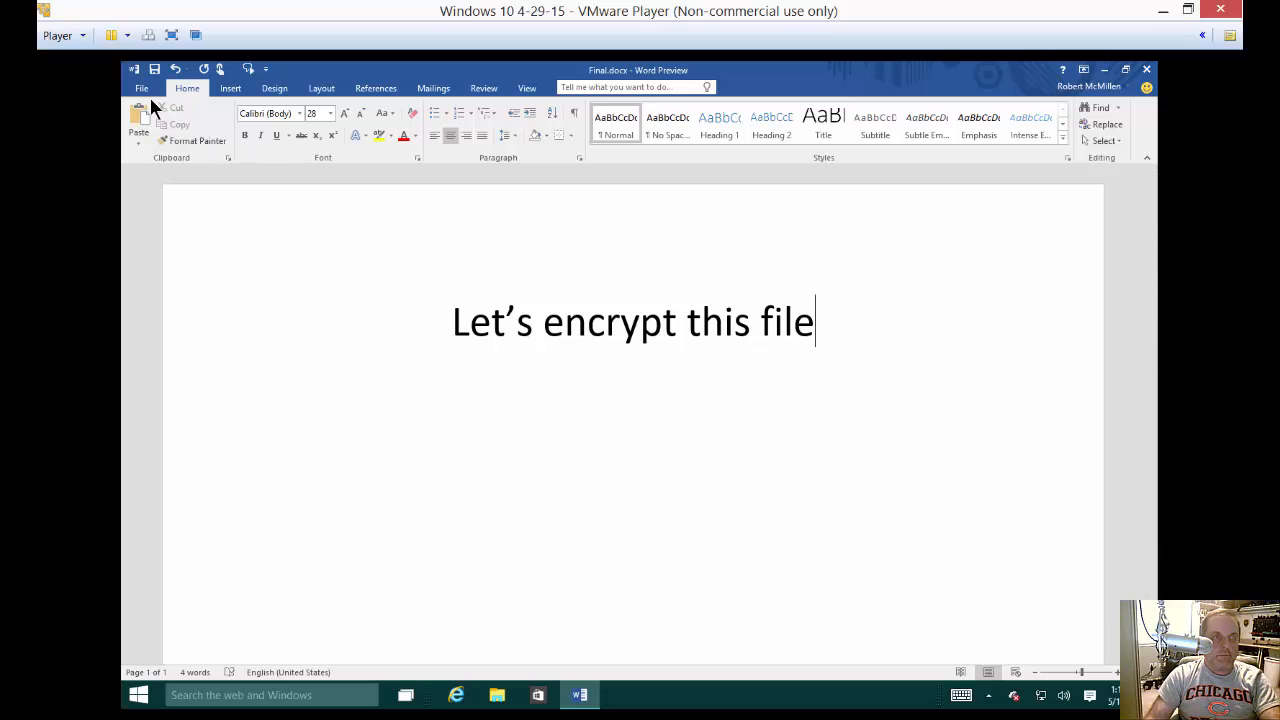
left_click(141, 88)
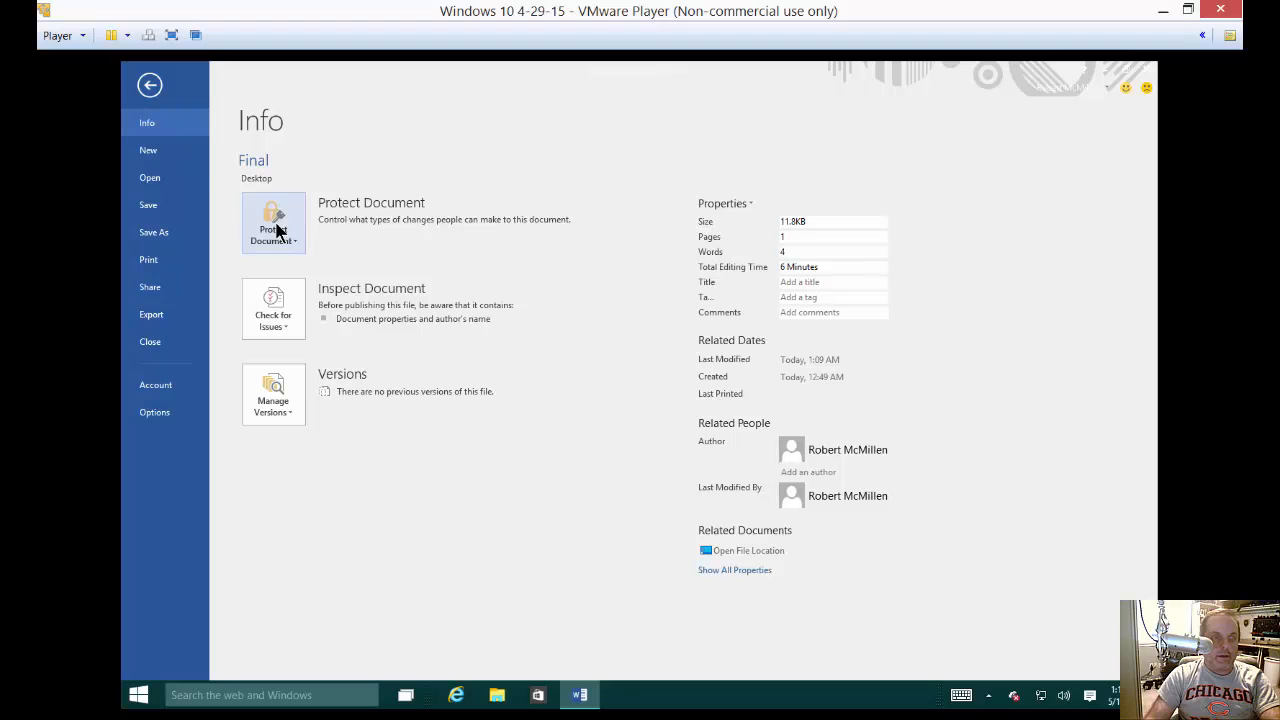
Step: Encrypt Final with a password, entering and confirming it under Protect Document
left_click(273, 222)
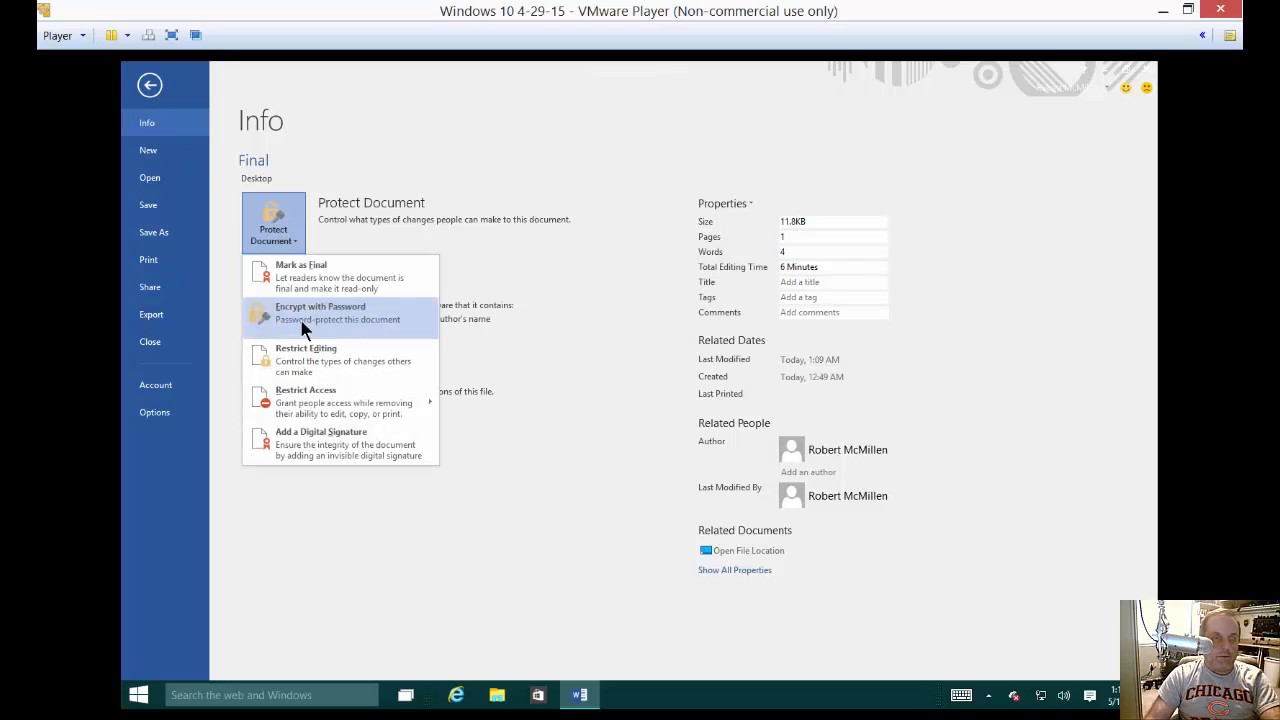
left_click(320, 312)
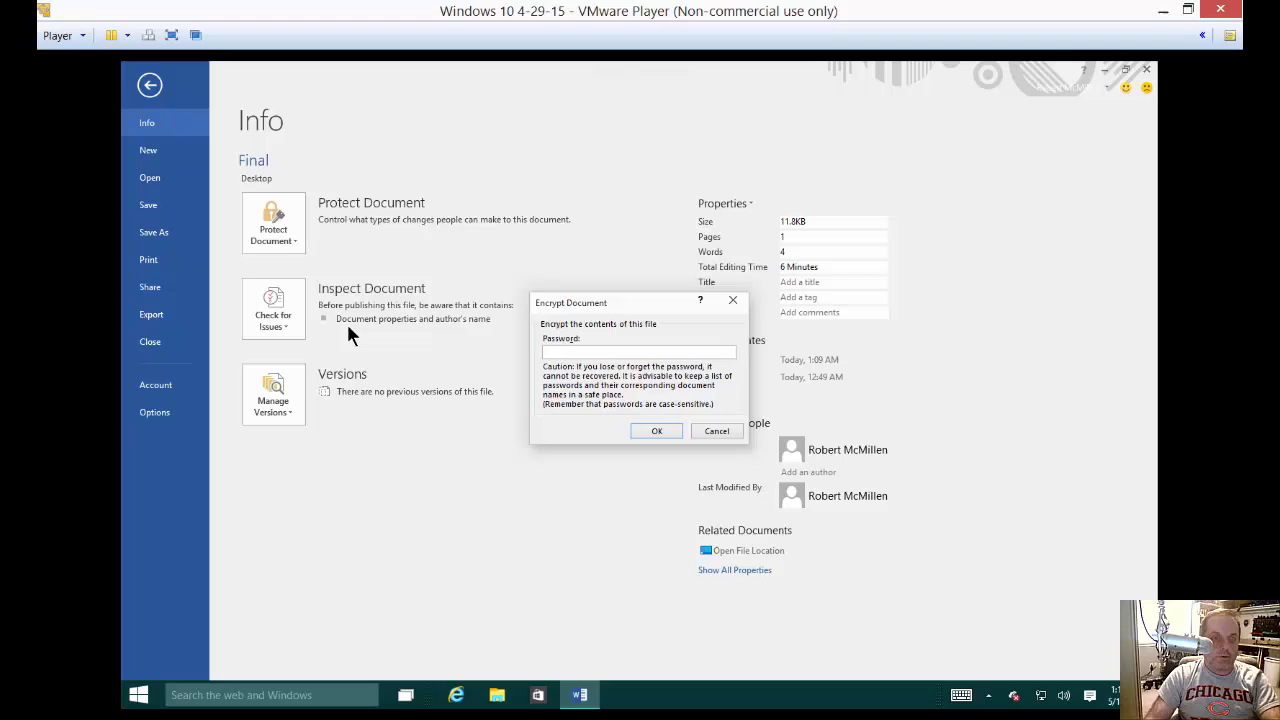
type("**")
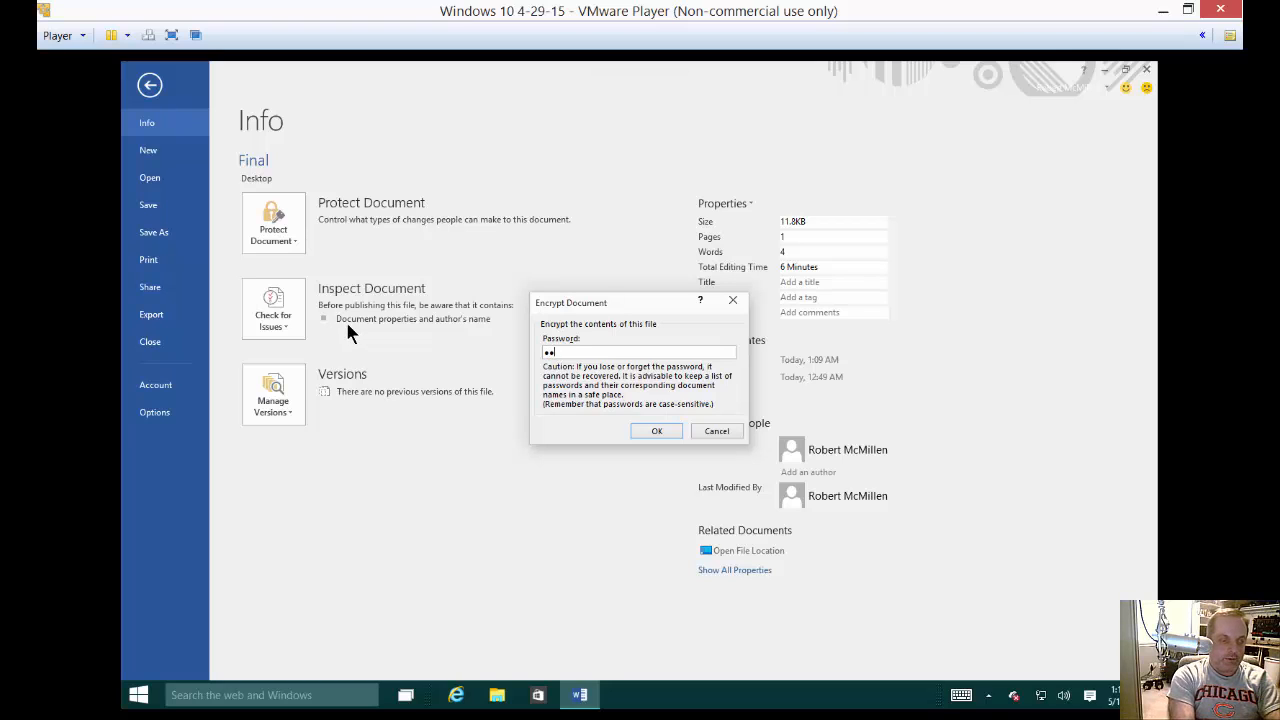
type("password")
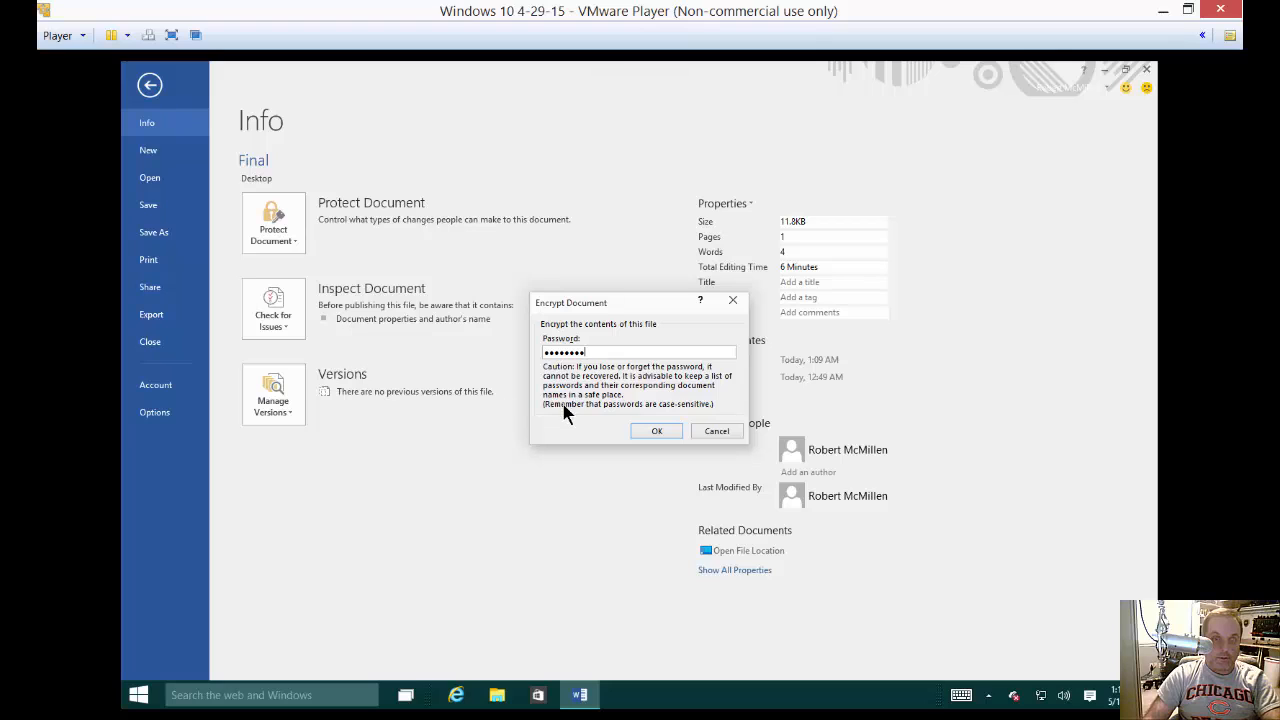
mouse_move(589, 432)
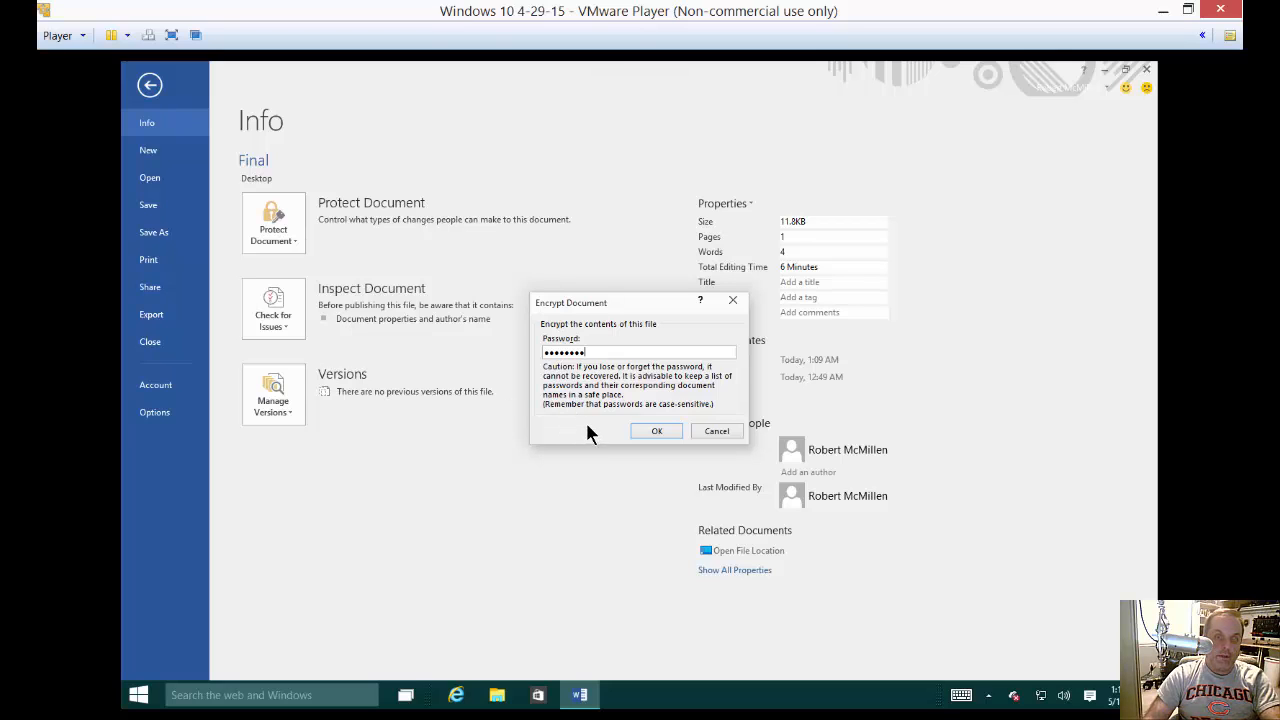
mouse_move(718, 421)
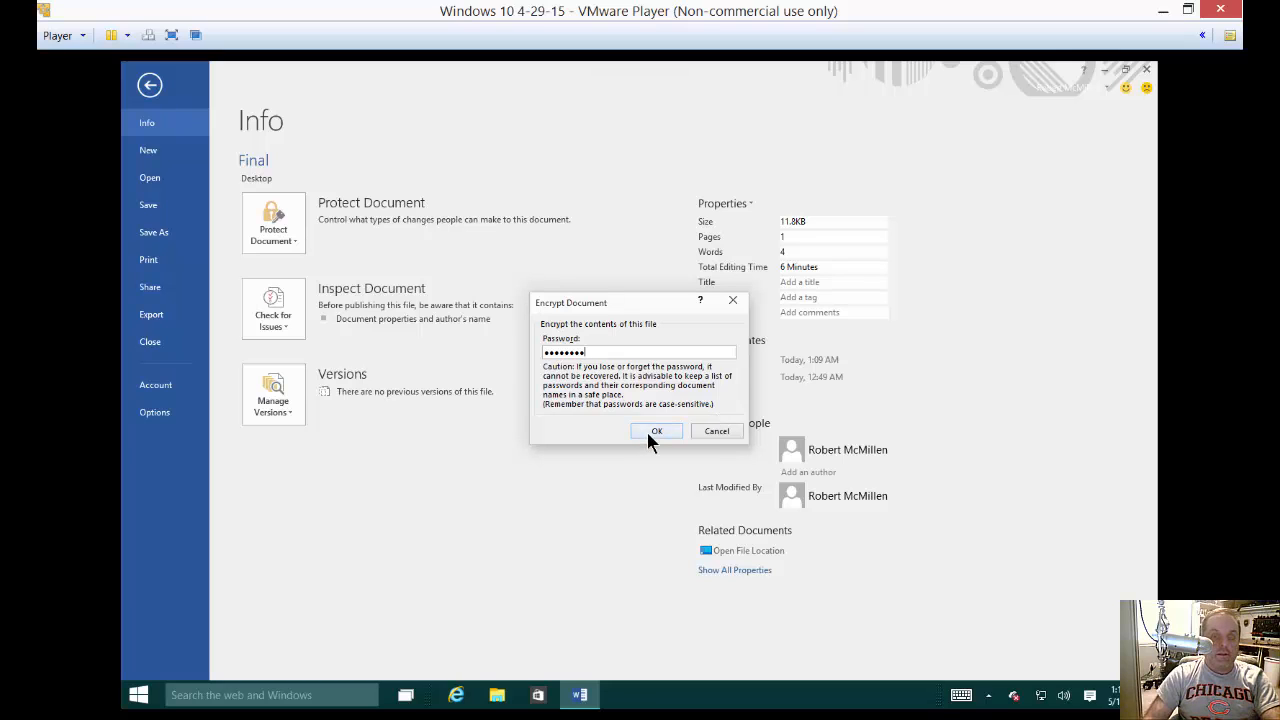
left_click(657, 431)
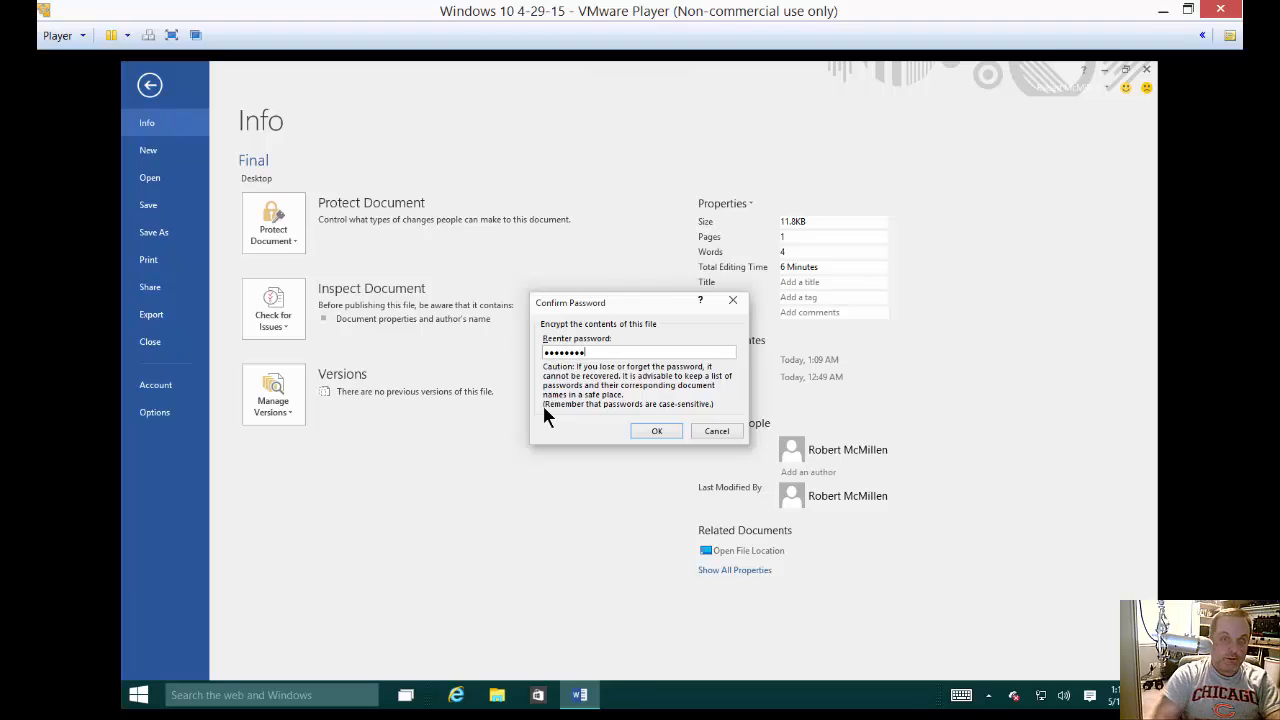
left_click(656, 431)
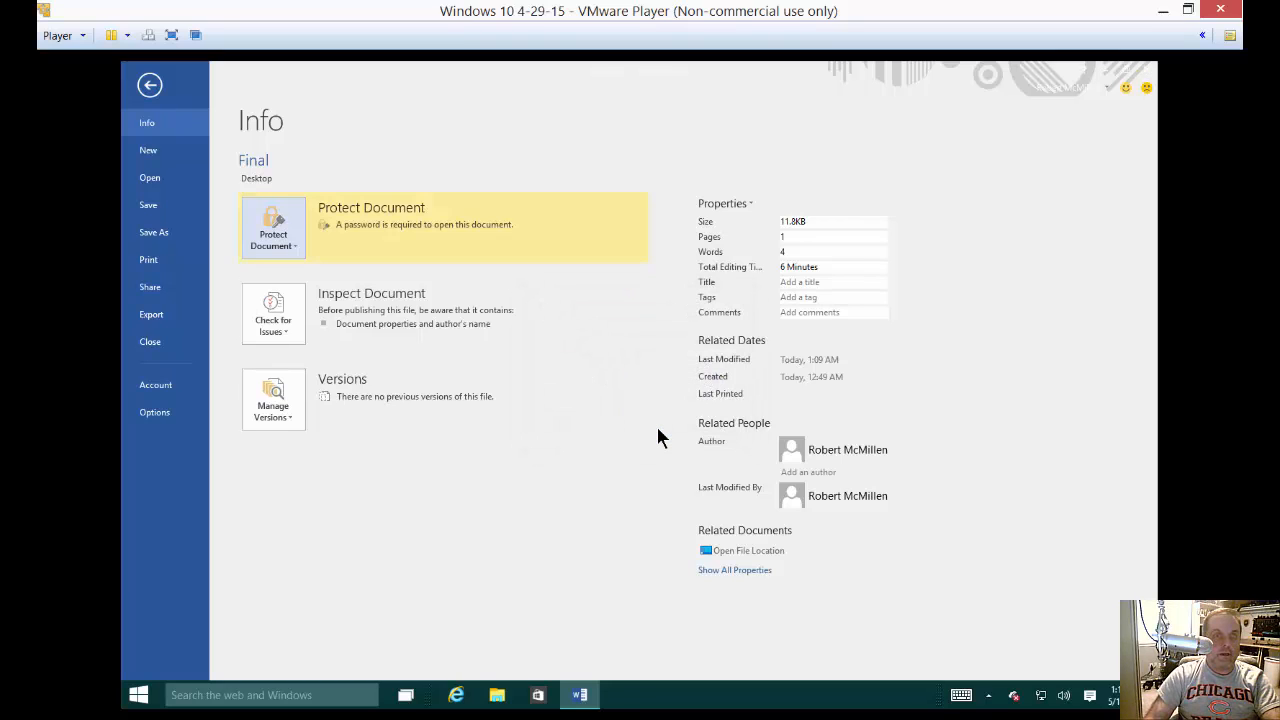
mouse_move(485, 250)
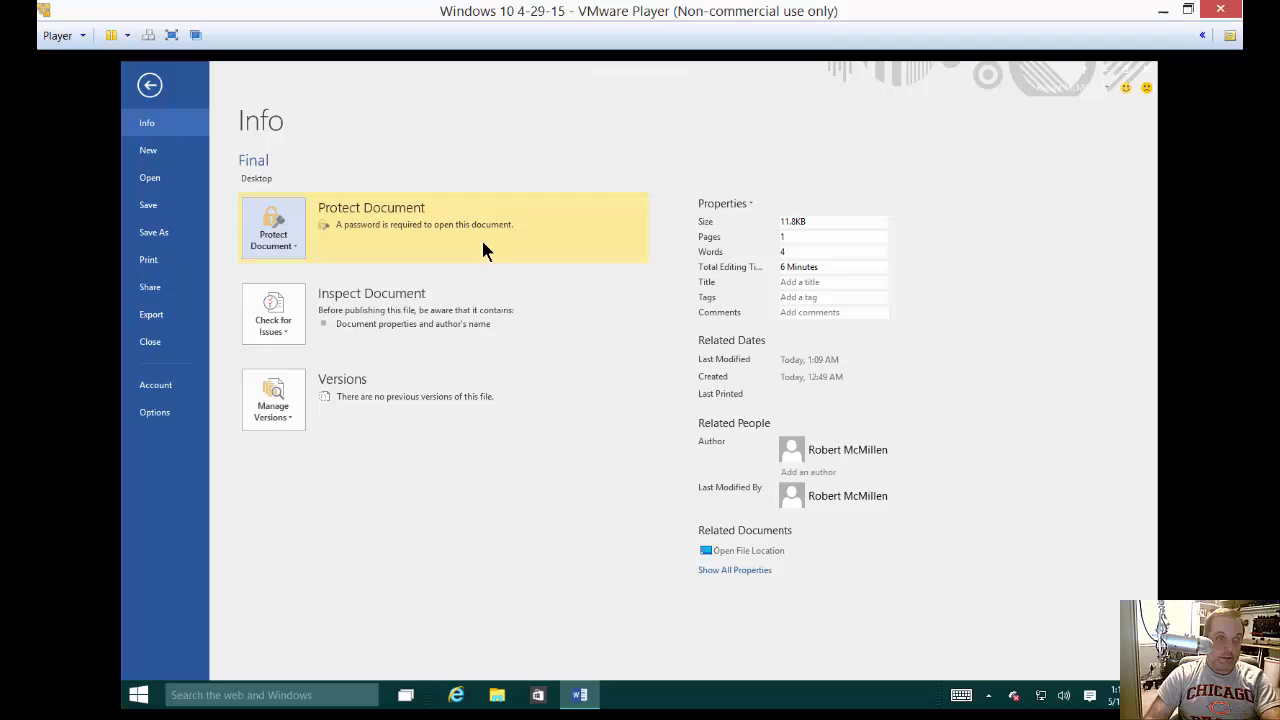
mouse_move(331, 200)
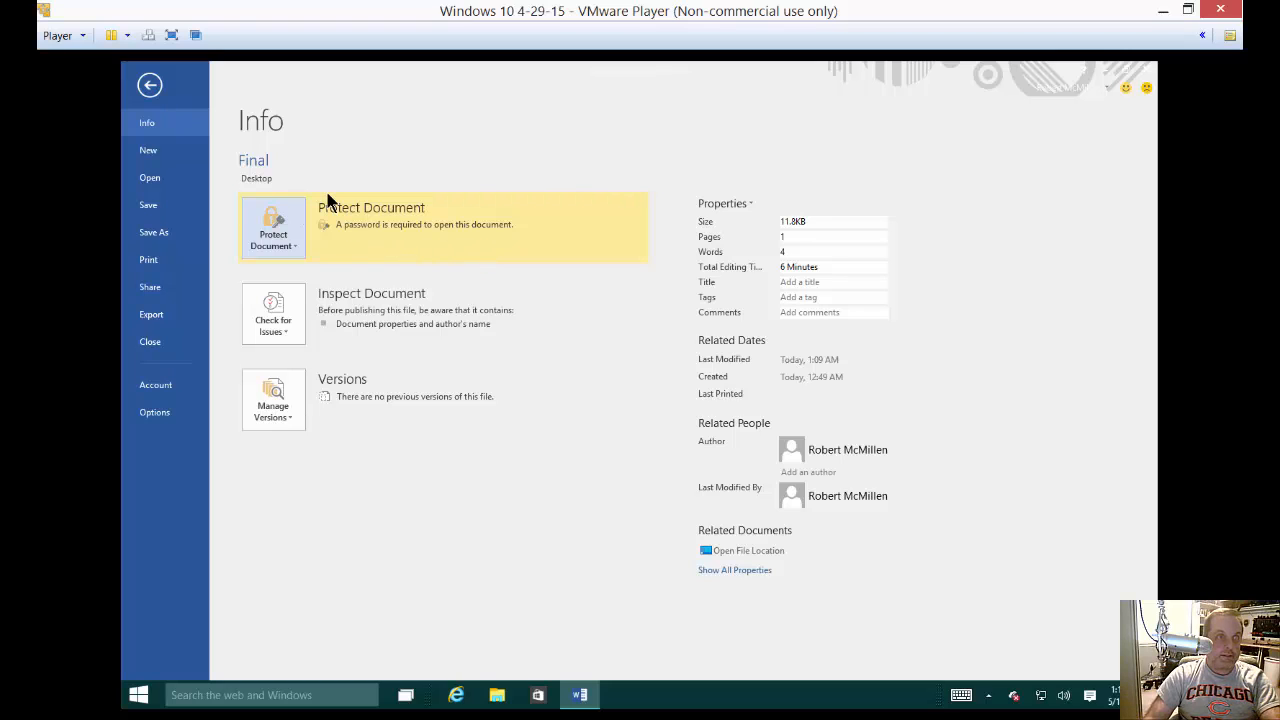
mouse_move(1100, 112)
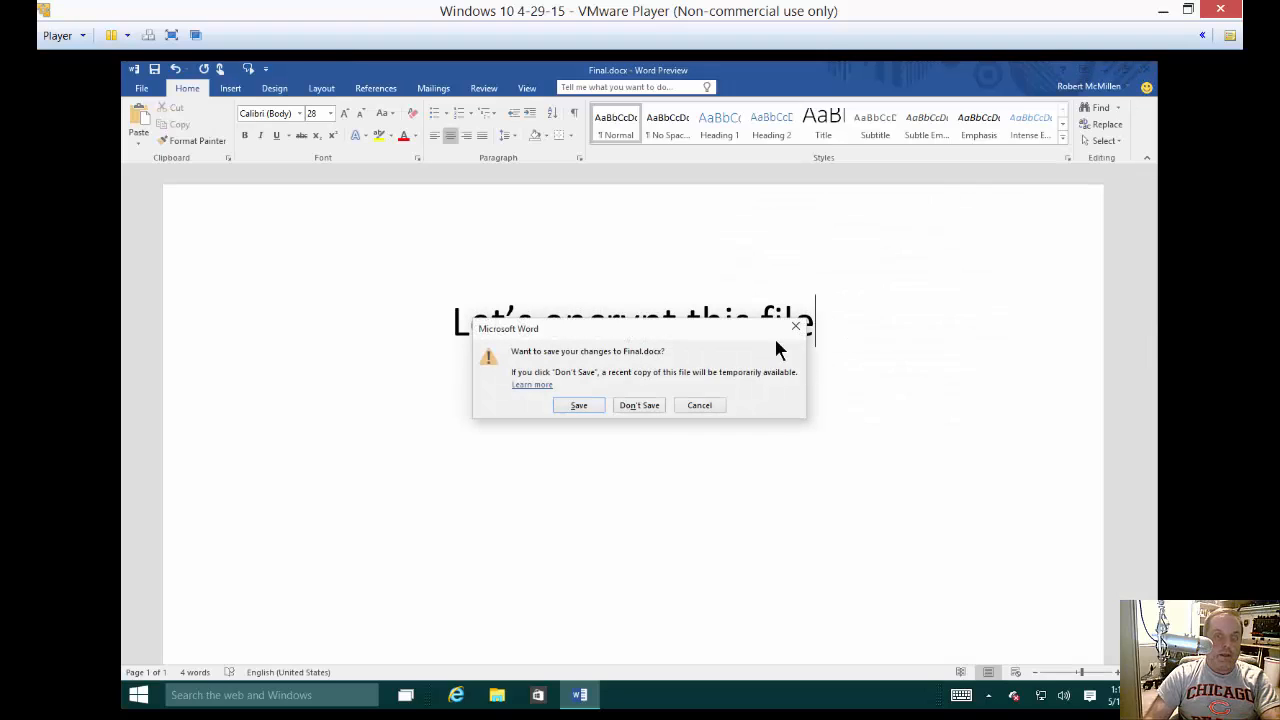
Step: Close Word saving the encrypted Final, then select Final.docx on the desktop
left_click(638, 405)
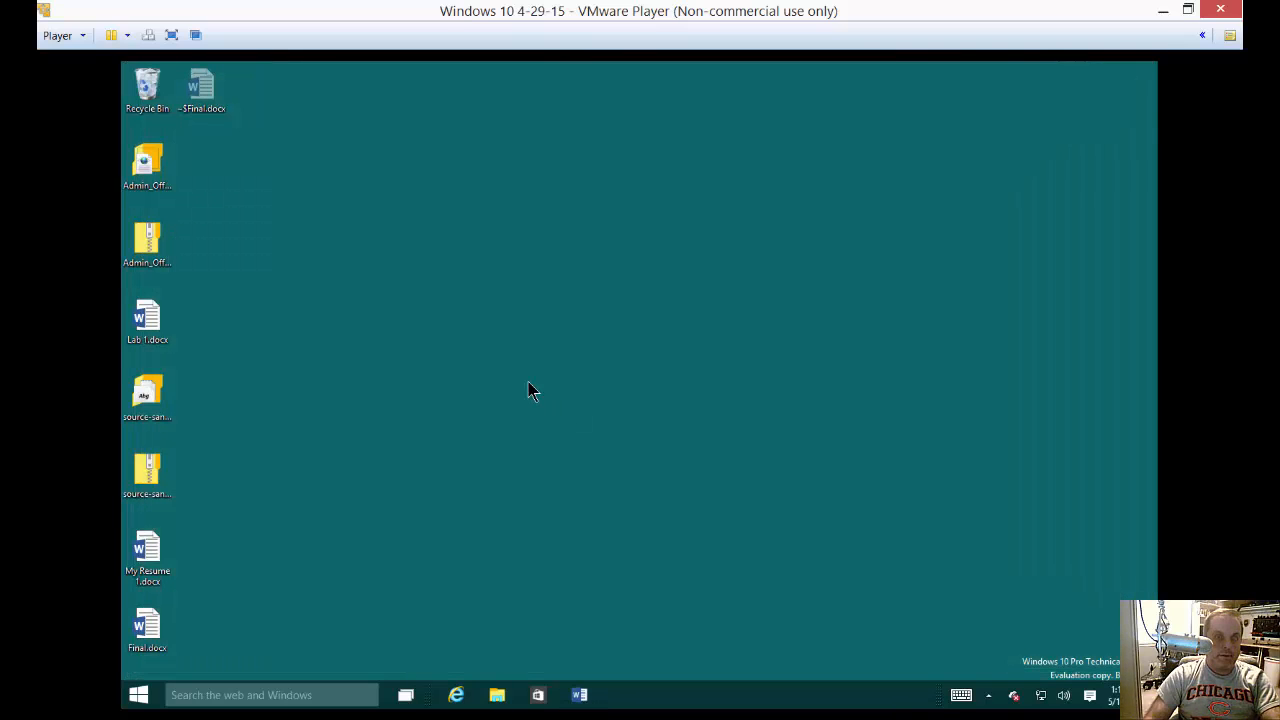
mouse_move(265, 585)
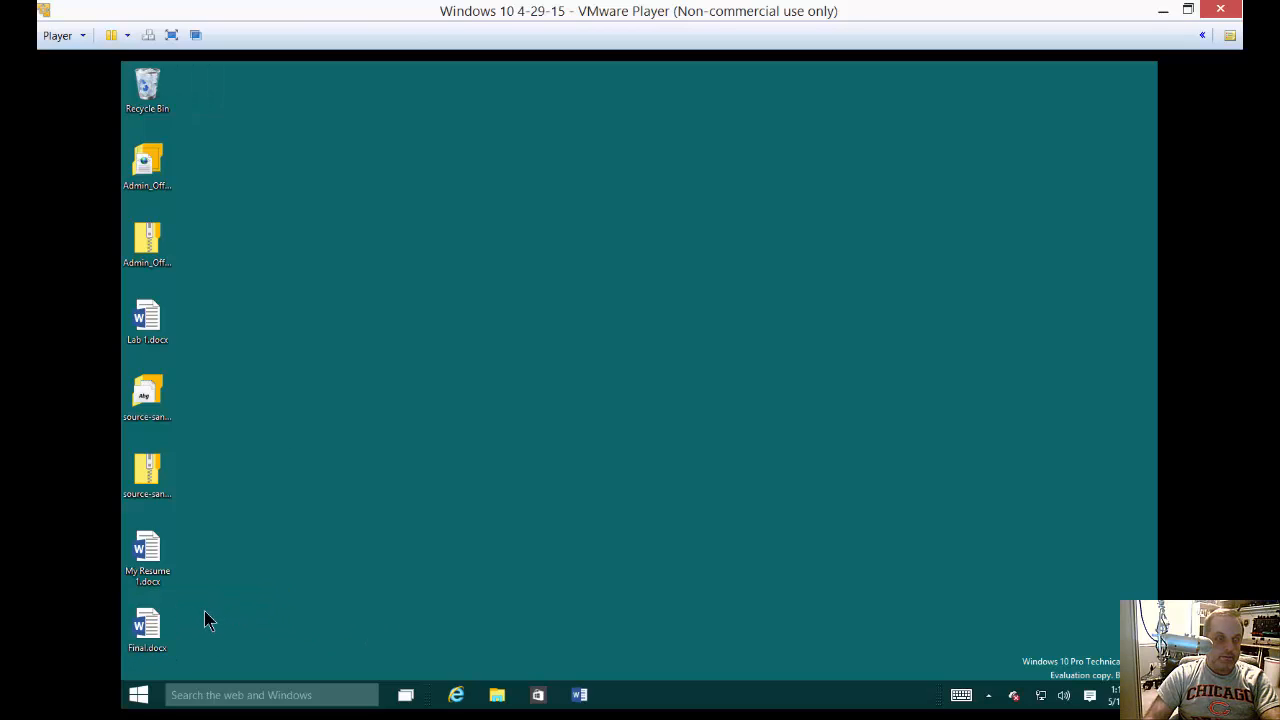
left_click(147, 625)
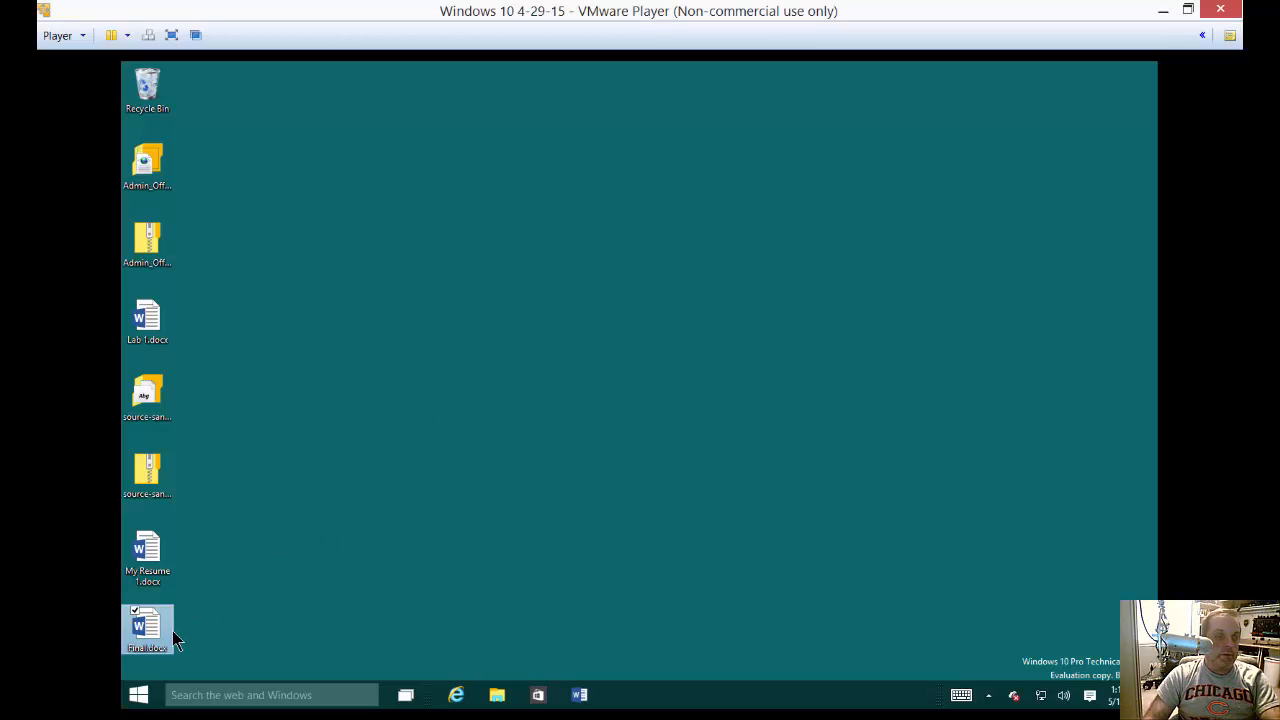
Step: Open Final.docx, dismiss the incorrect-password error, and reopen it with the correct password
double_click(147, 627)
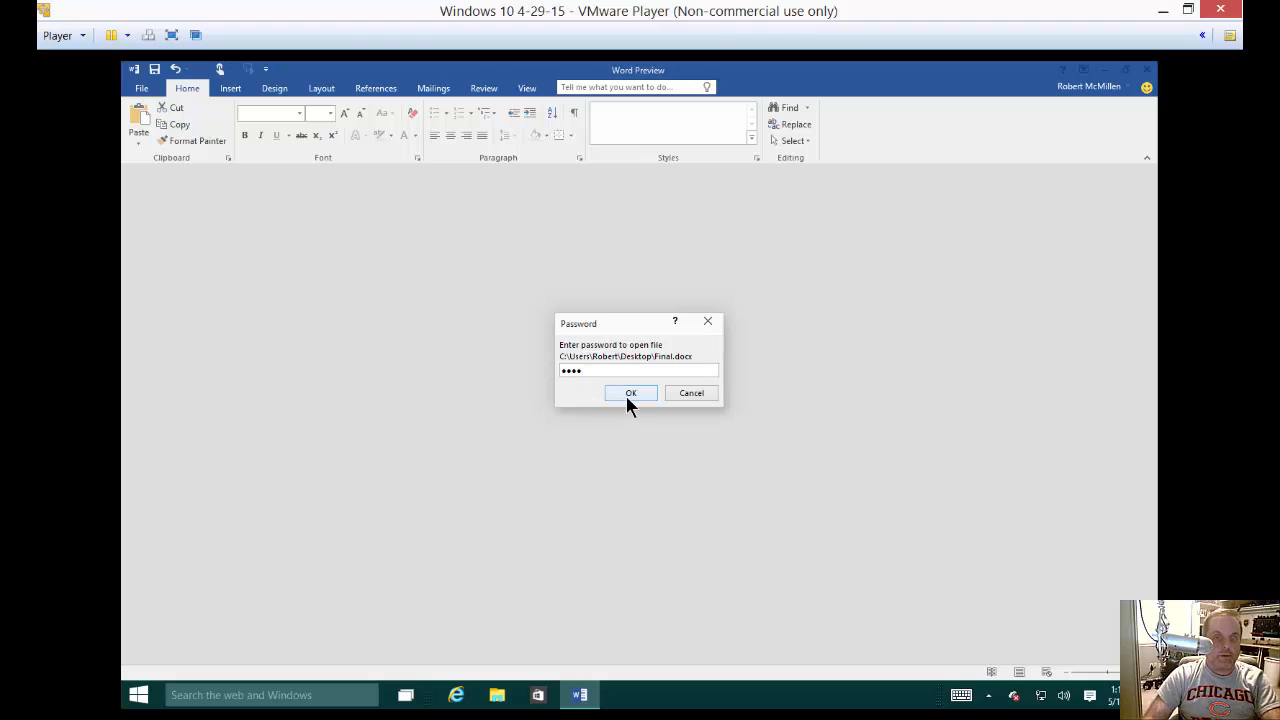
left_click(630, 392)
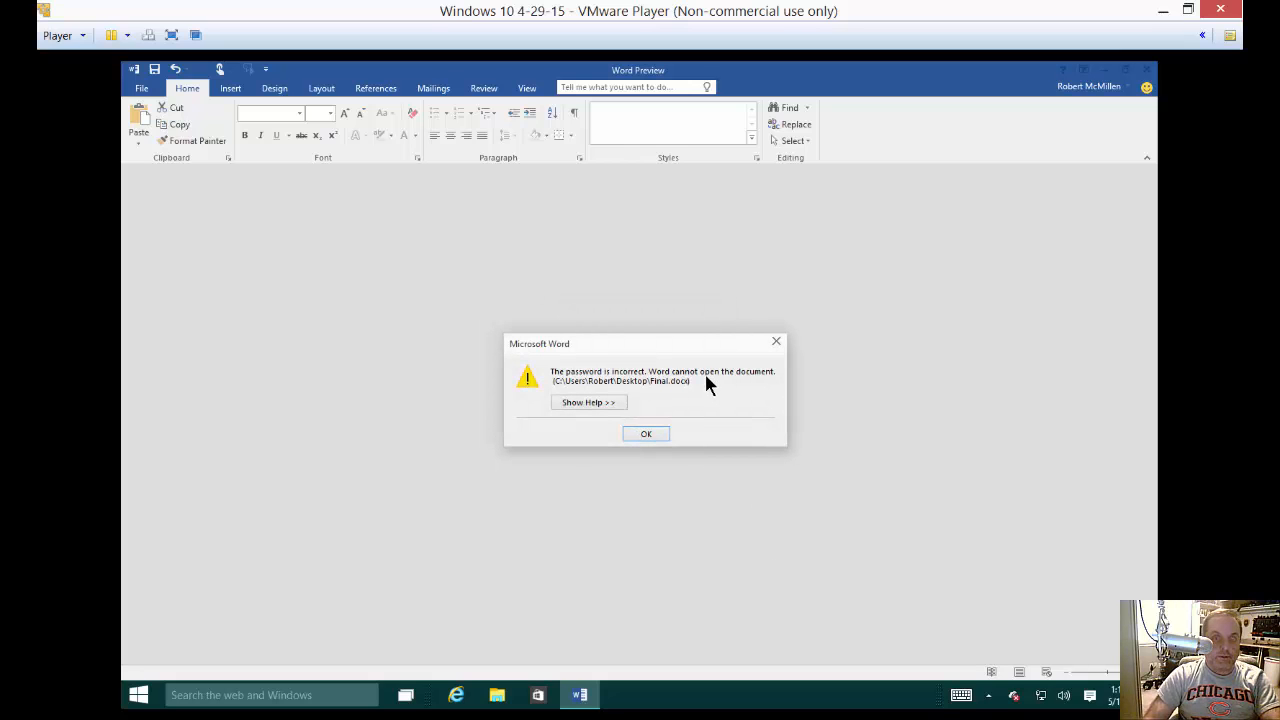
left_click(646, 433)
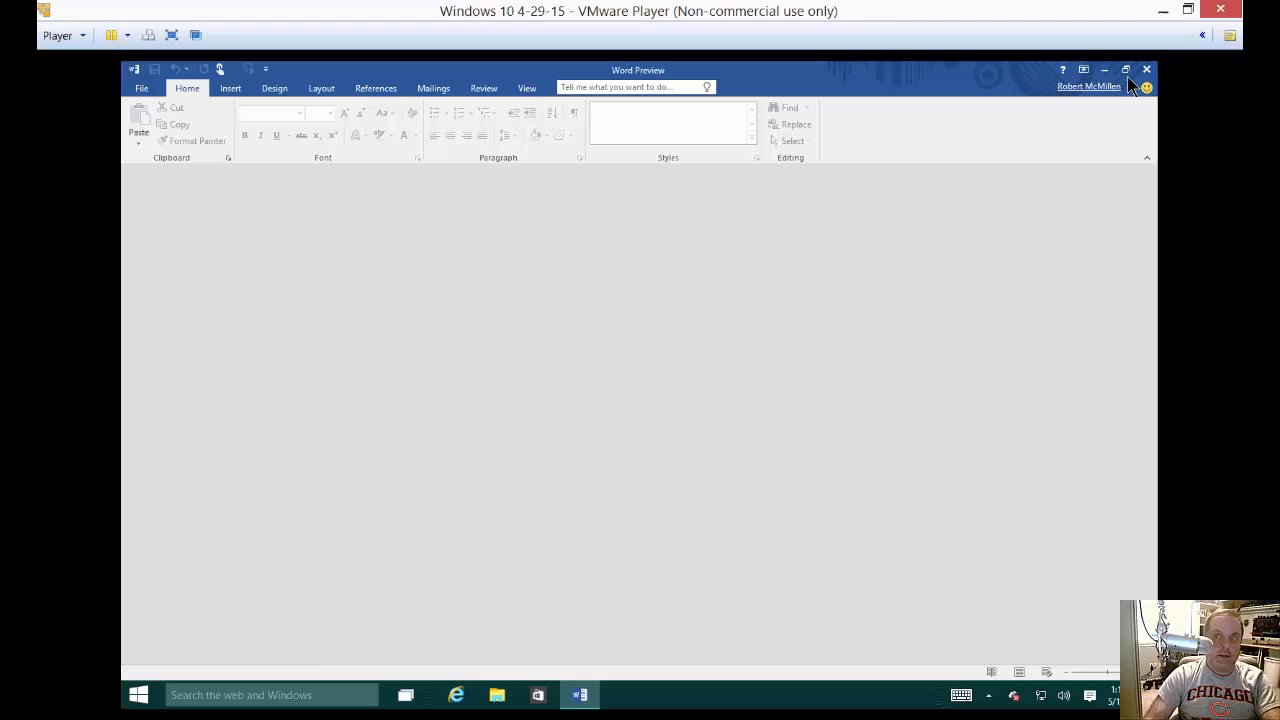
left_click(1147, 70)
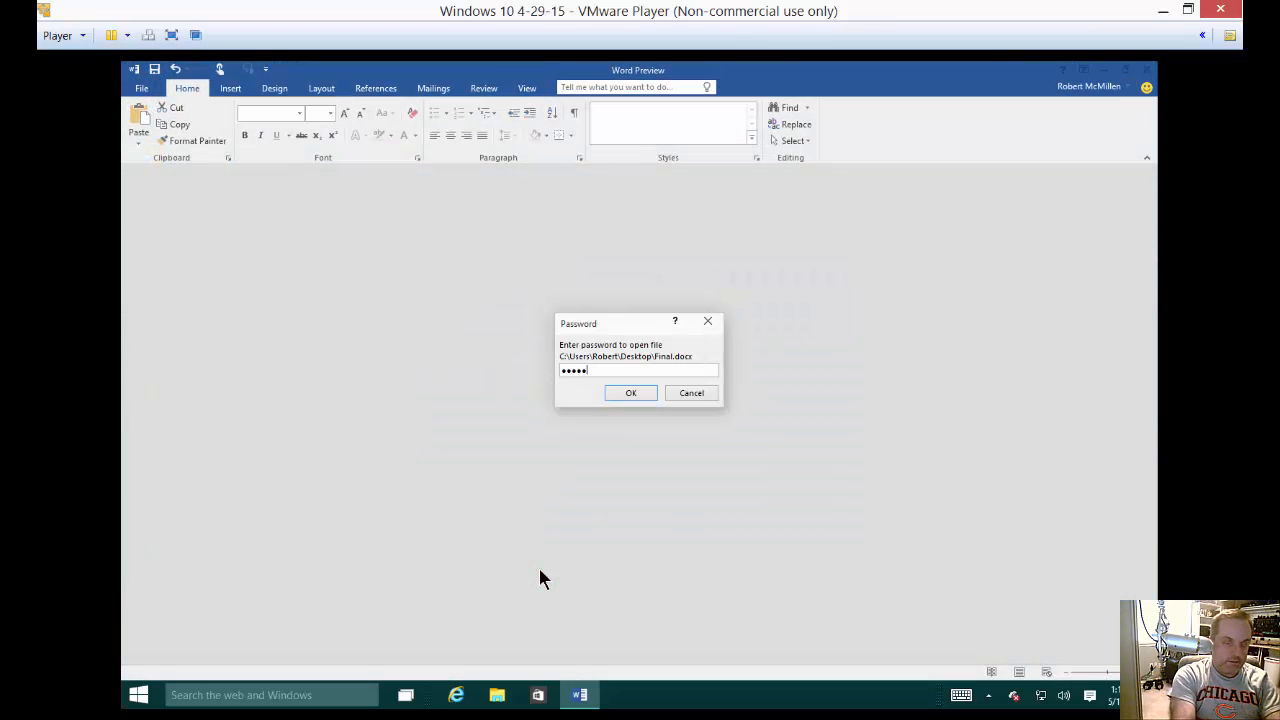
left_click(630, 392)
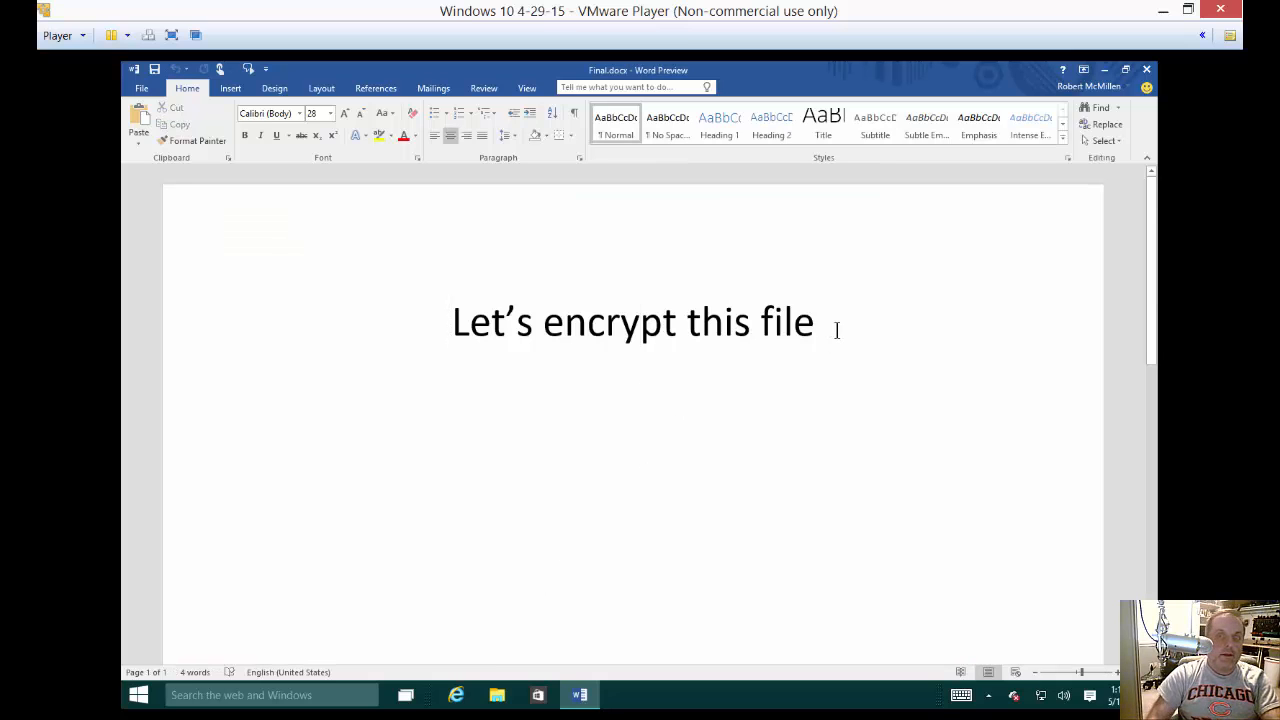
Step: Type 'Changes' on a new line, then close Final and save the edits
type("Chang")
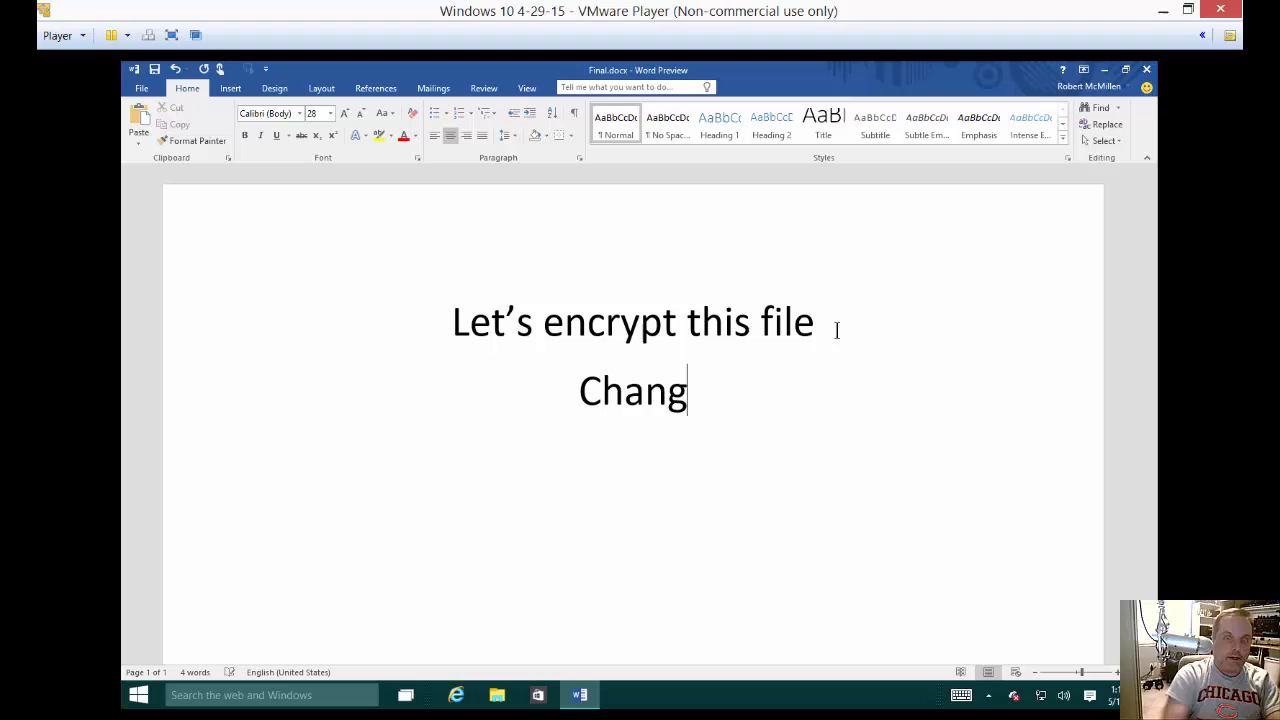
type("es")
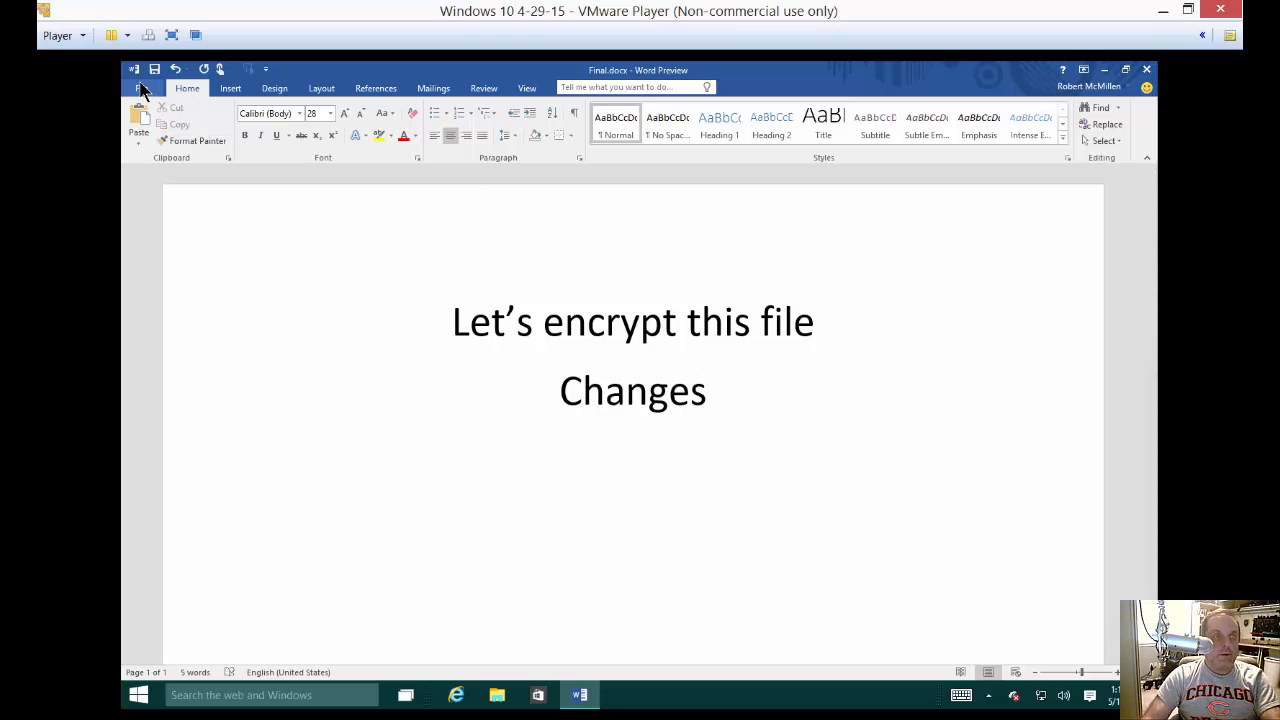
left_click(140, 88)
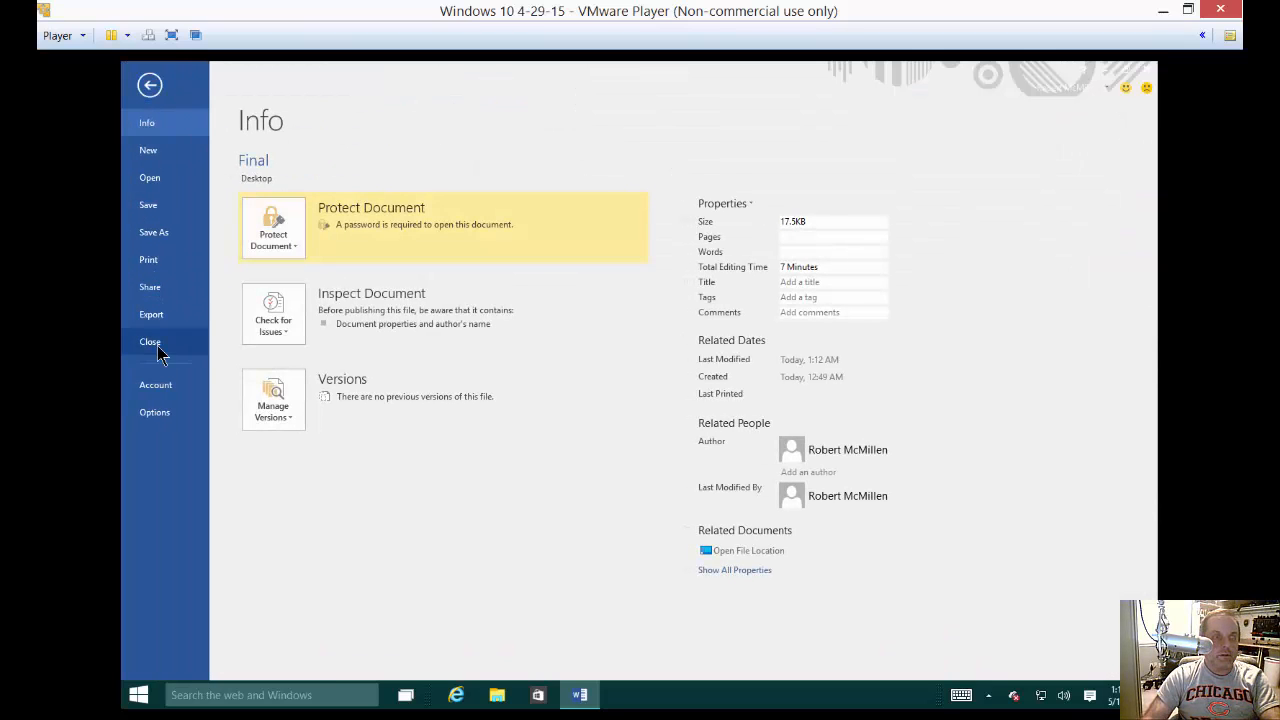
left_click(150, 342)
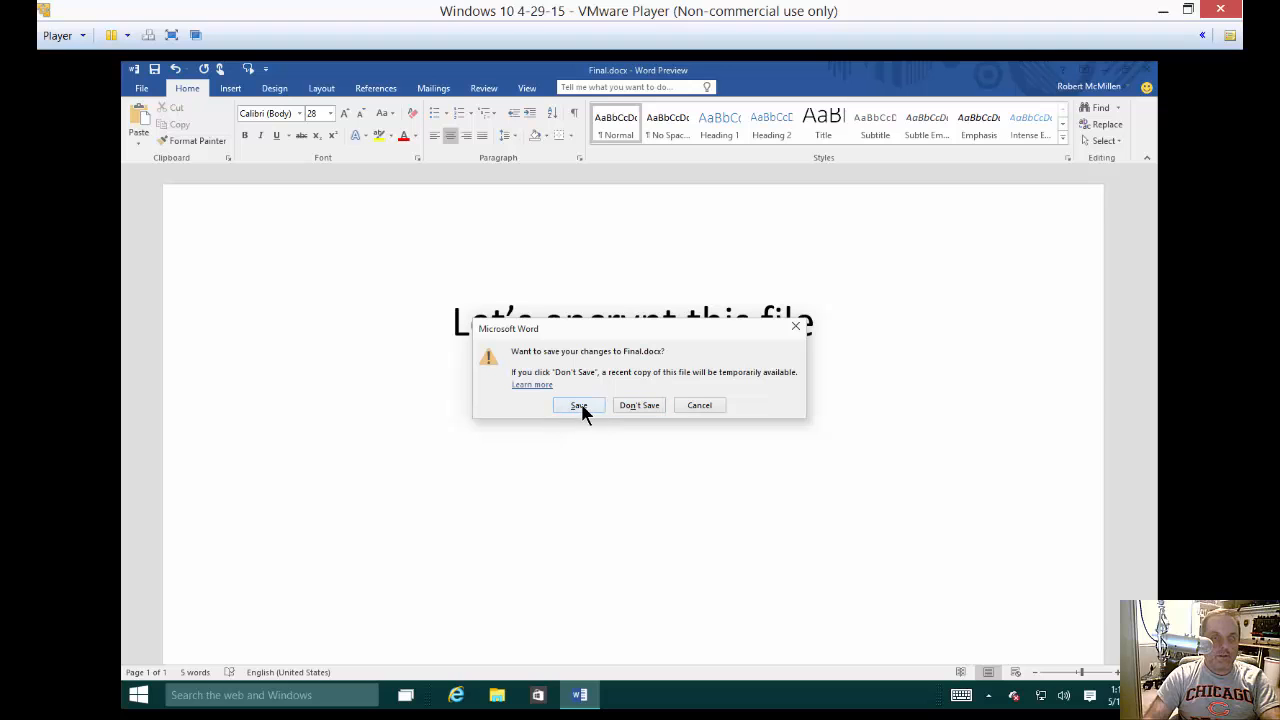
left_click(578, 405)
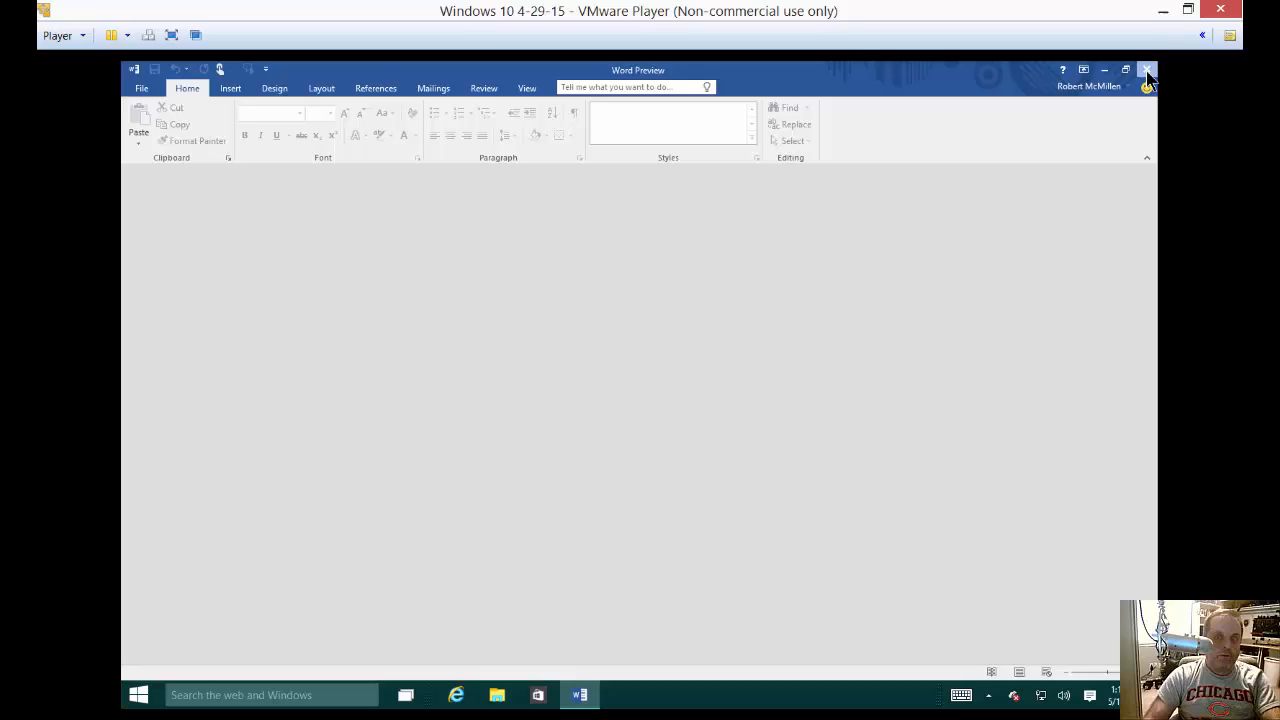
Step: Reopen Final from the recent files and enter its password
left_click(1147, 70)
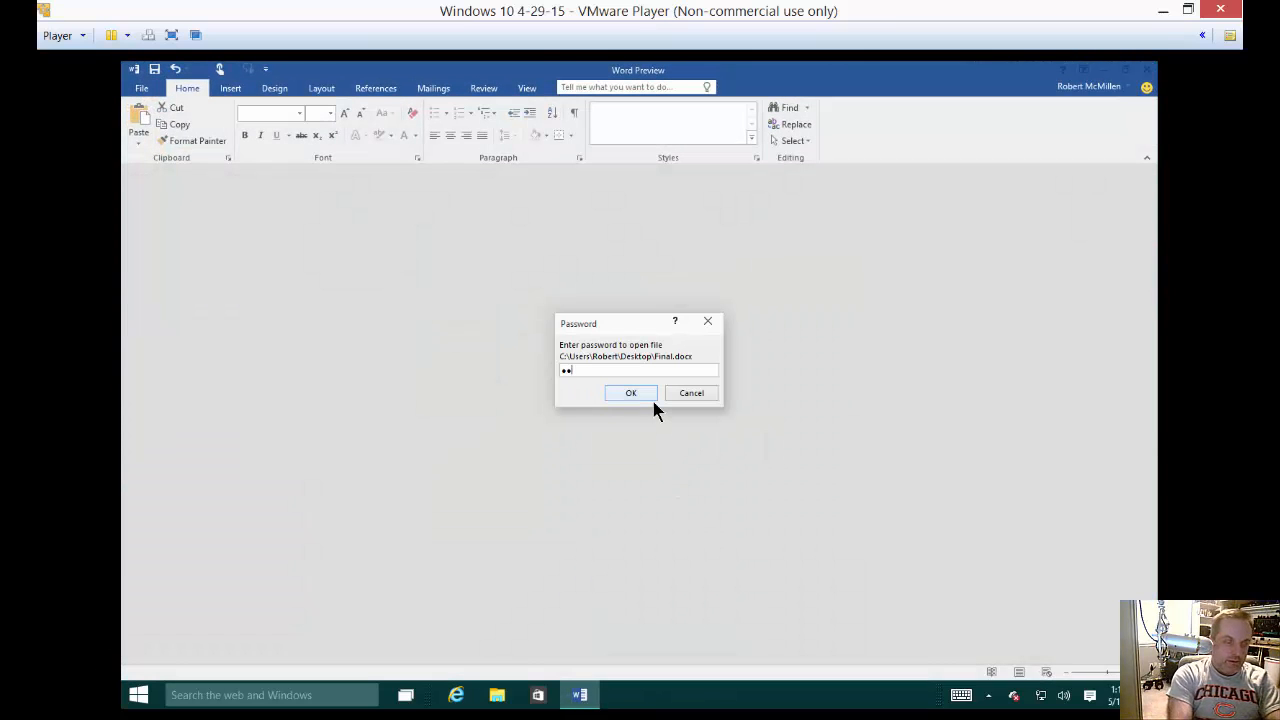
left_click(631, 392)
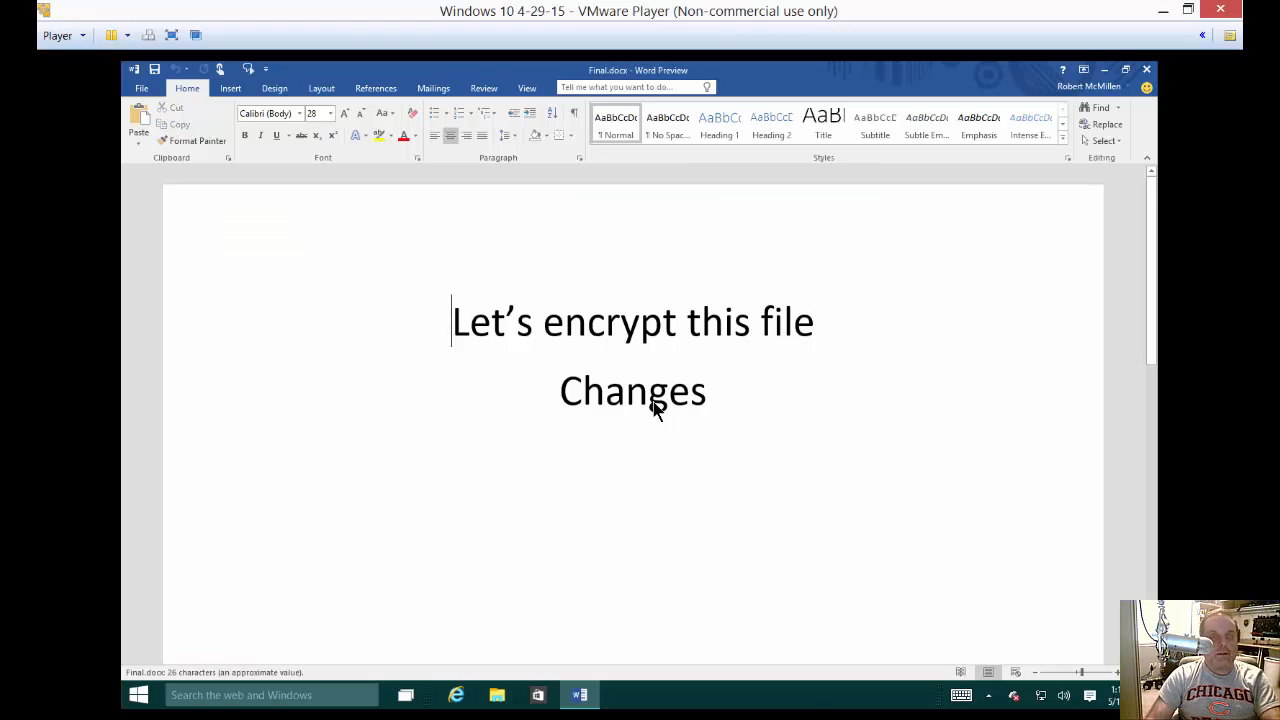